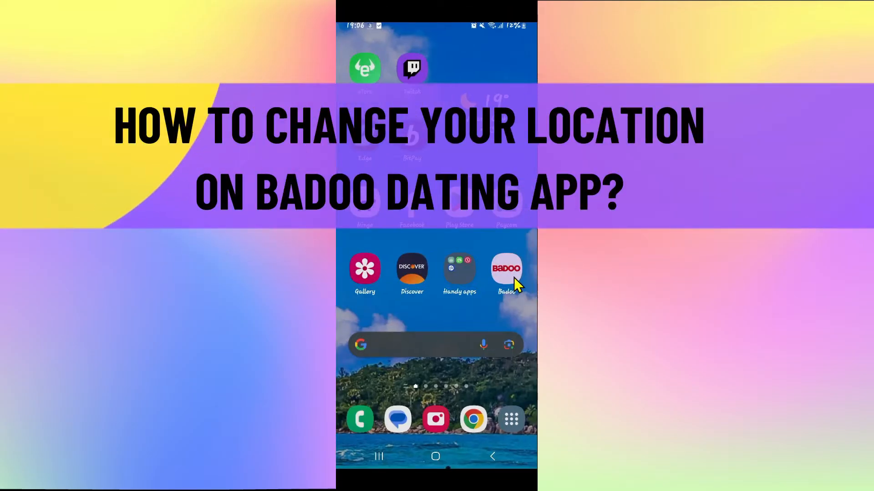
Launch Badoo and leave Account Preferences to reach the Encounters profile card
left_click(506, 266)
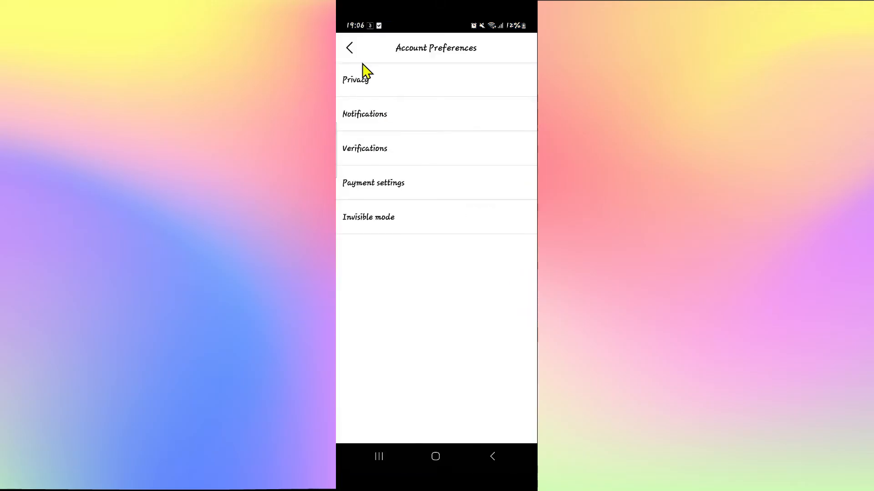
left_click(350, 47)
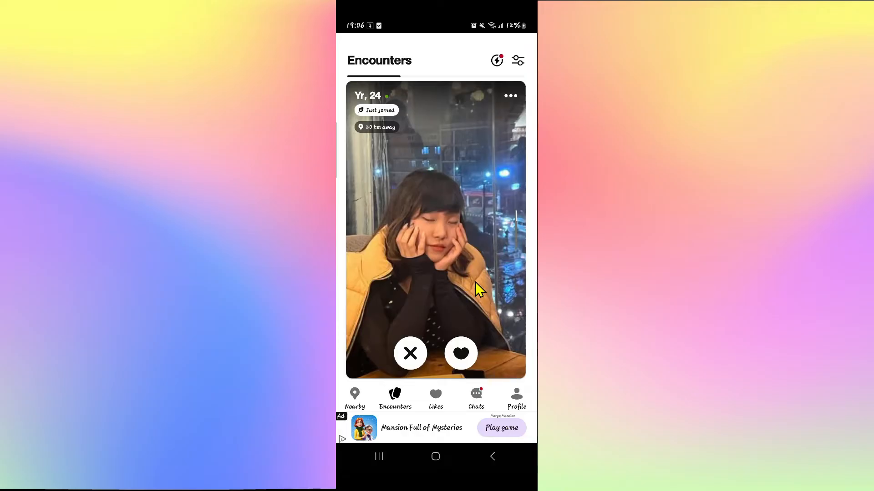
mouse_move(404, 209)
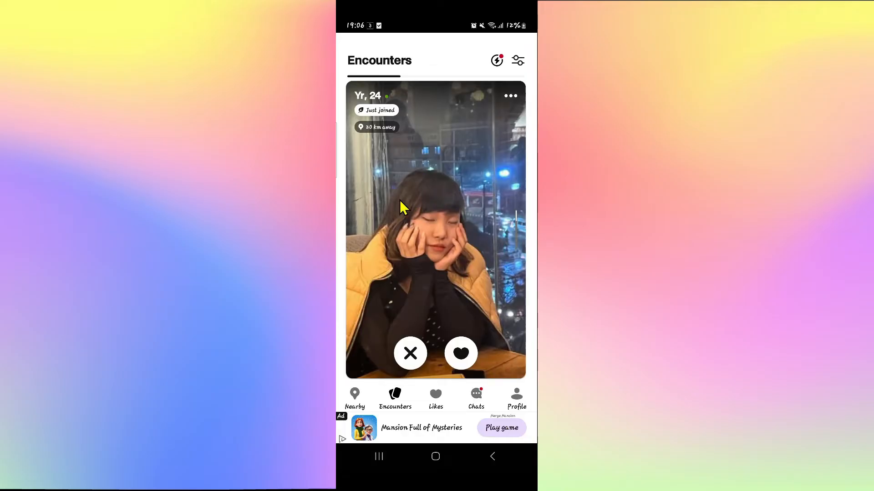
mouse_move(487, 281)
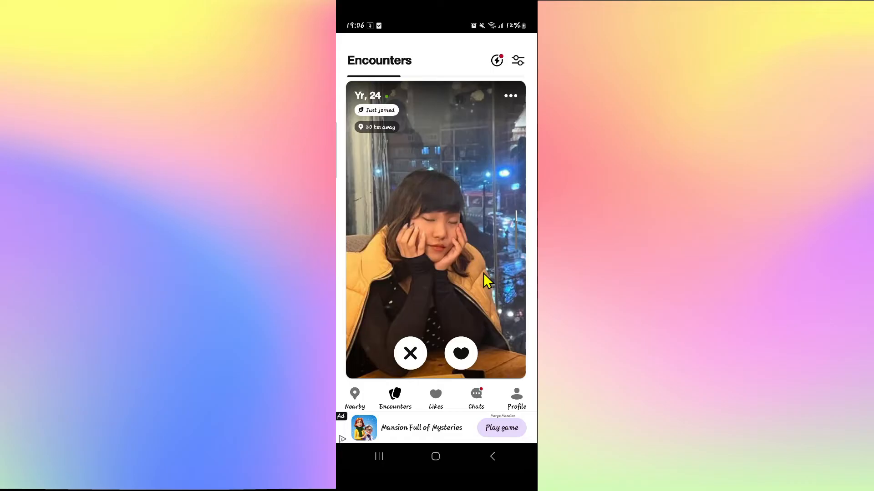
mouse_move(518, 402)
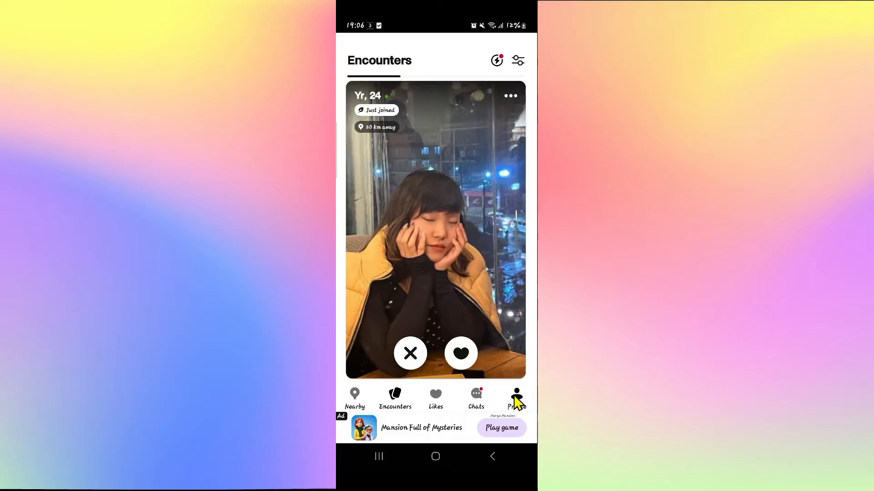
From the Profile tab's photo preview, open the editor and browse name, work, education and bio
left_click(516, 399)
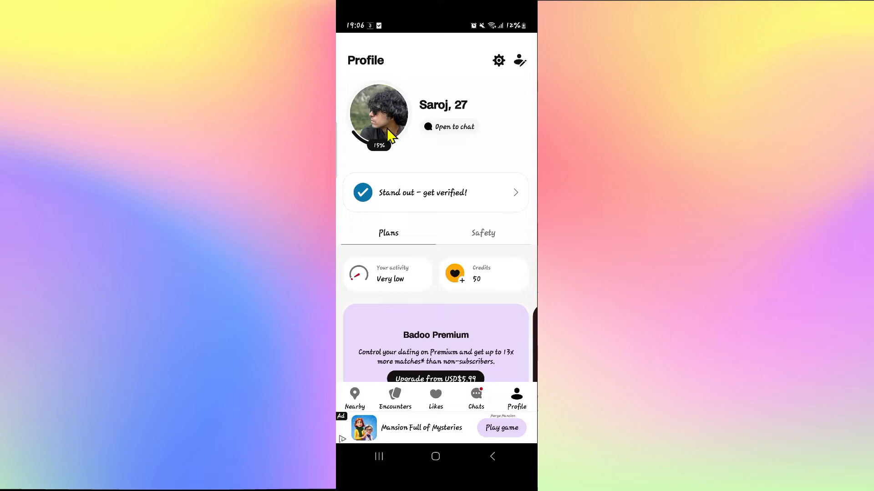
left_click(378, 115)
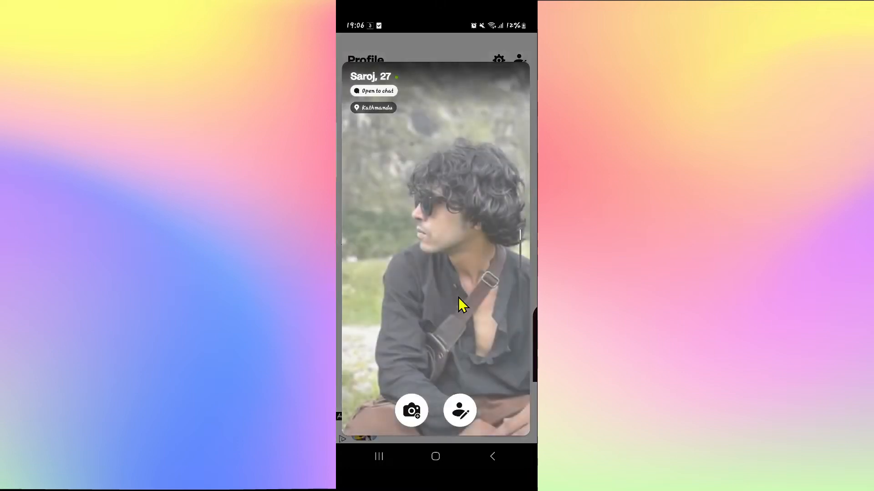
left_click(459, 410)
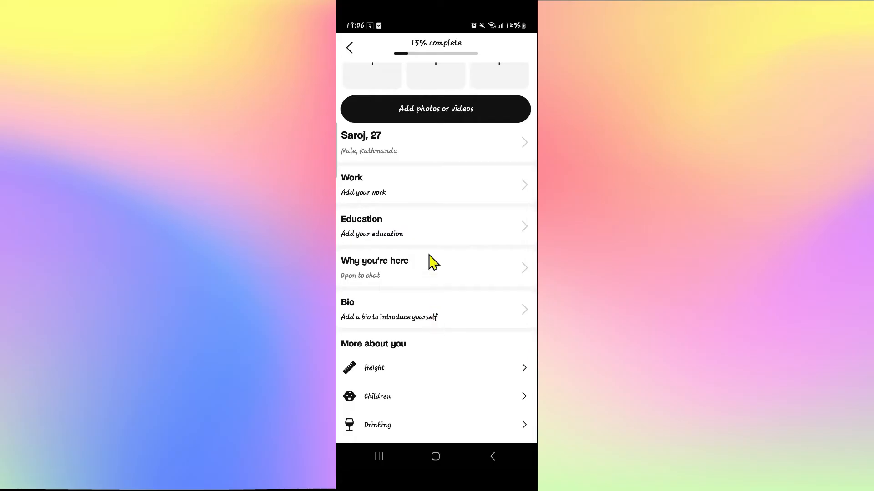
scroll("down", 3)
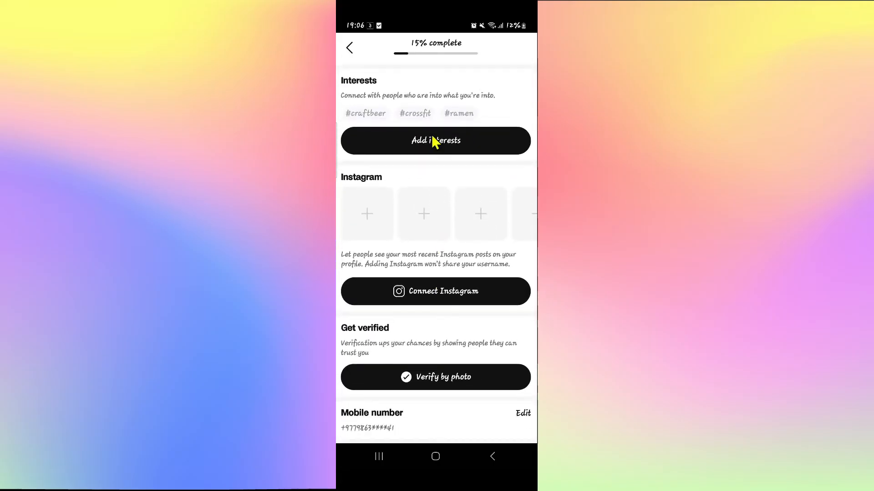
scroll("up", 3)
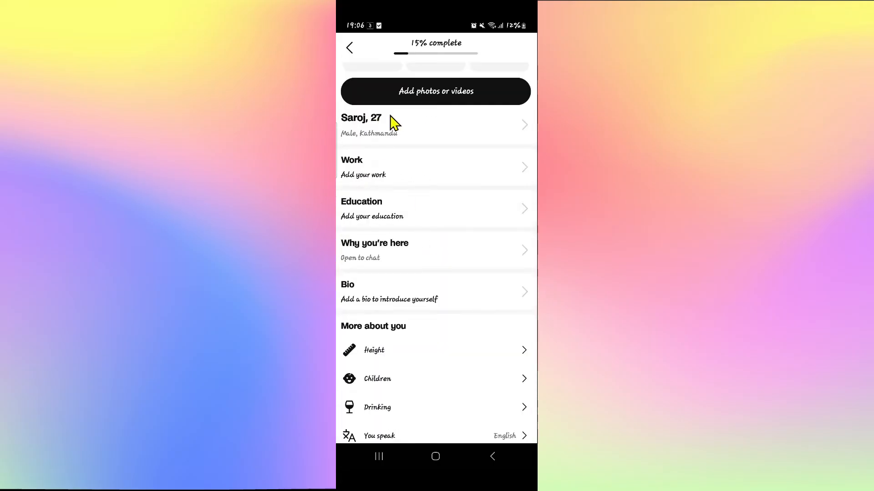
left_click(435, 125)
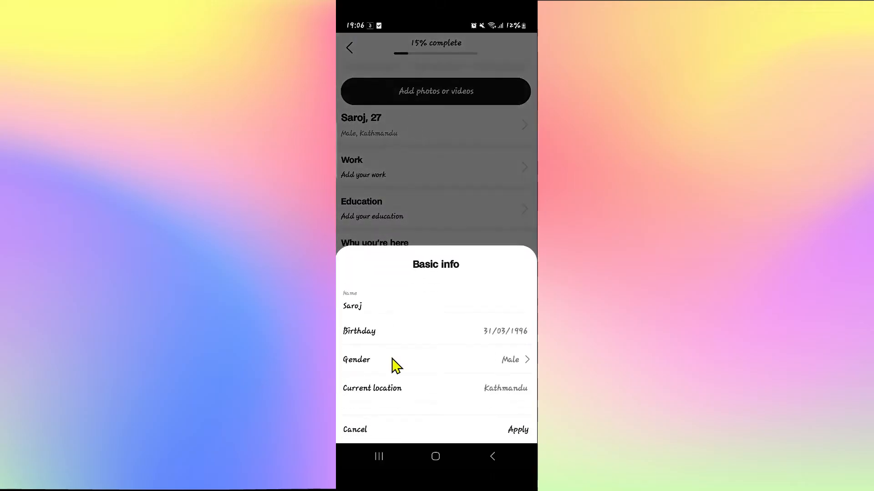
mouse_move(496, 397)
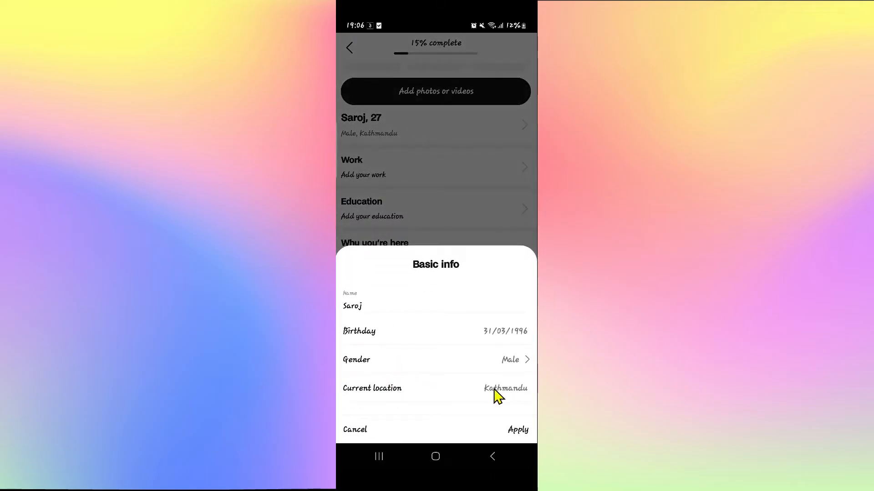
mouse_move(462, 402)
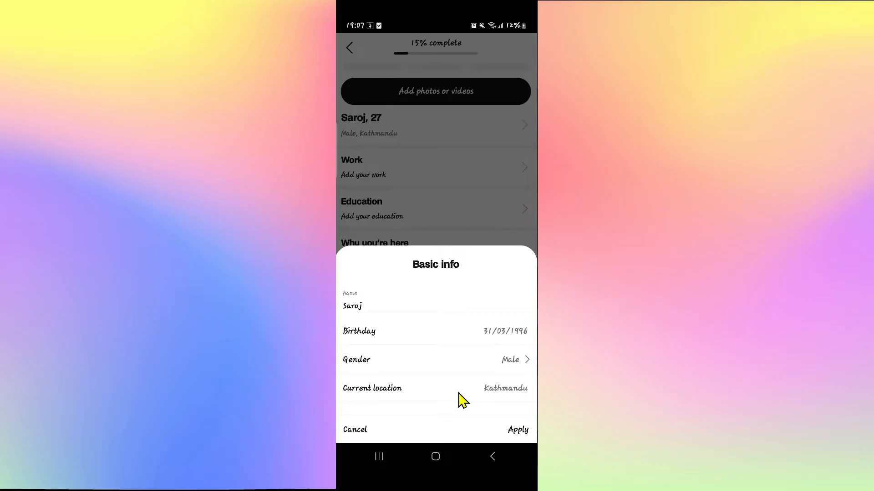
mouse_move(523, 440)
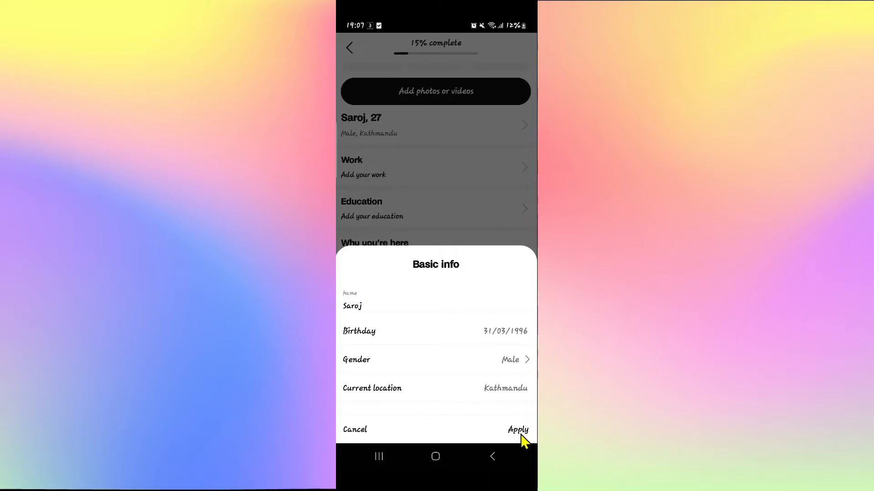
left_click(517, 429)
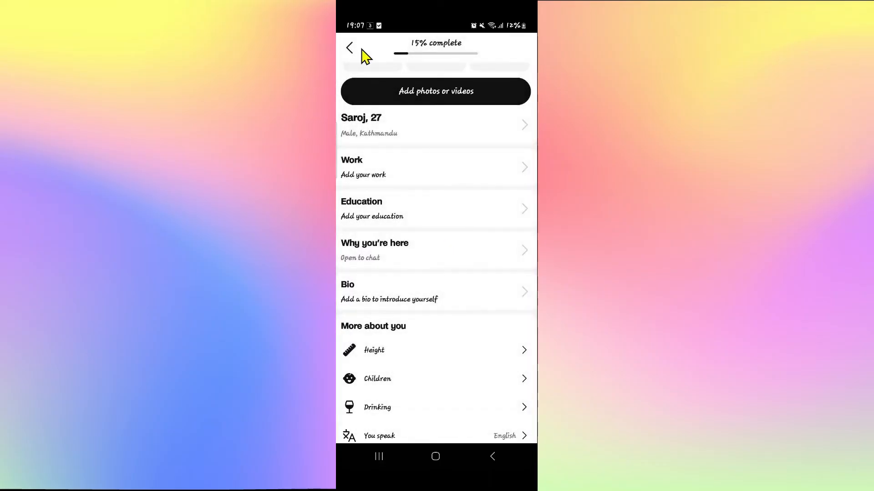
Return to Profile and start 'Stand out – get verified!' photo verification
left_click(349, 48)
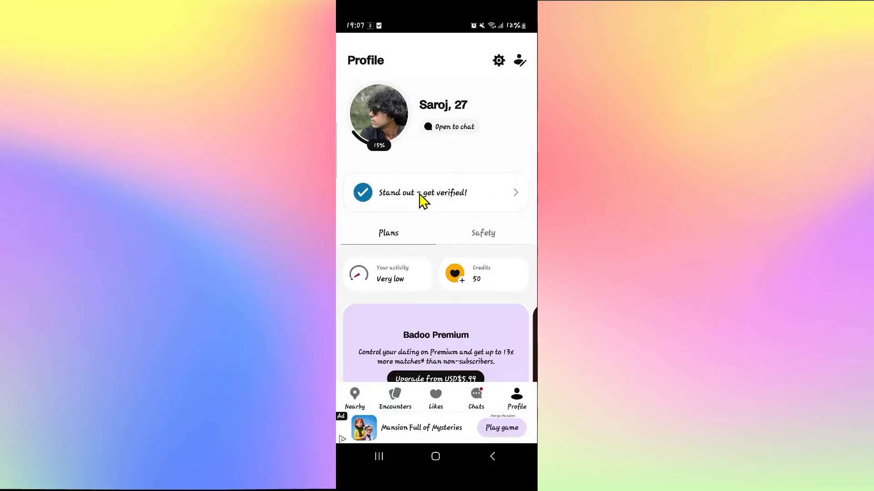
left_click(423, 192)
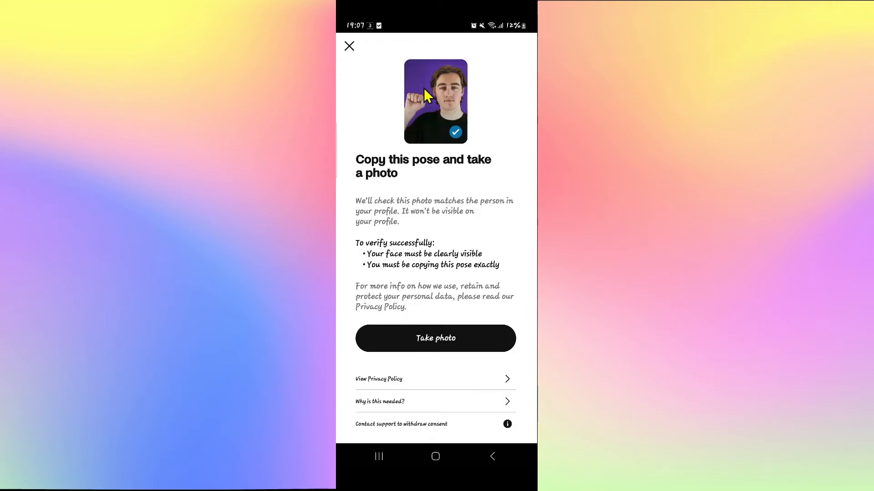
mouse_move(426, 356)
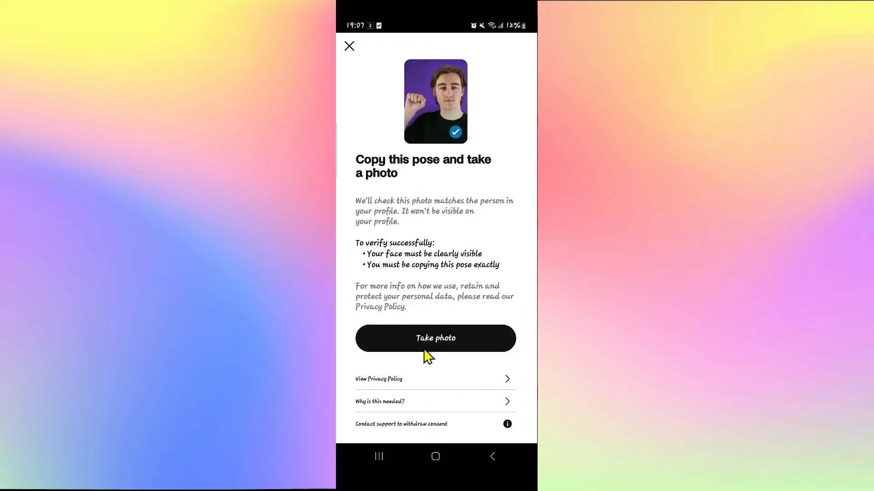
mouse_move(412, 92)
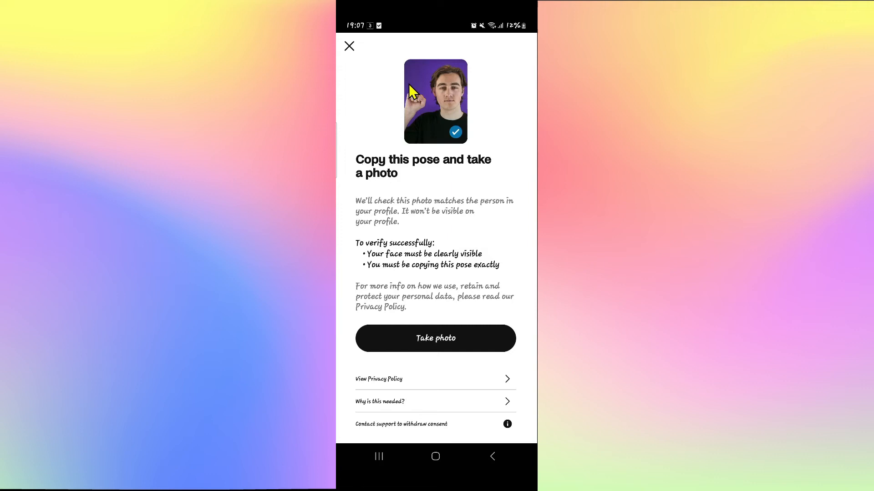
mouse_move(425, 336)
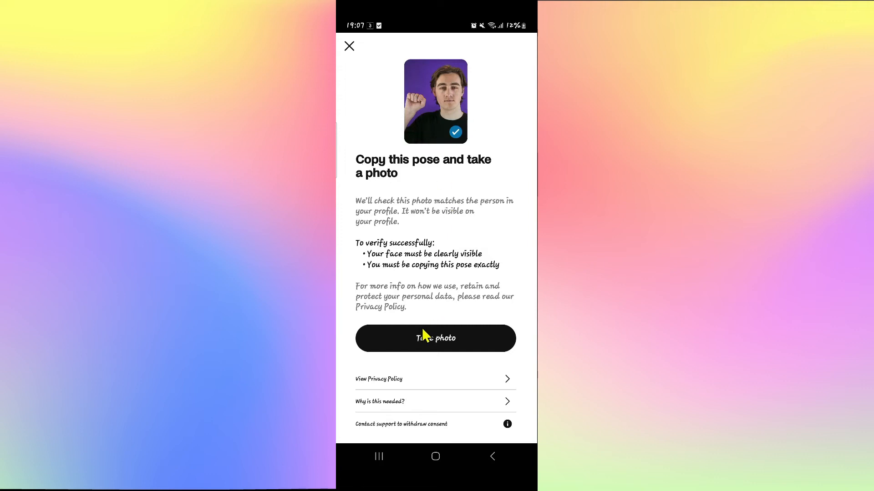
mouse_move(350, 53)
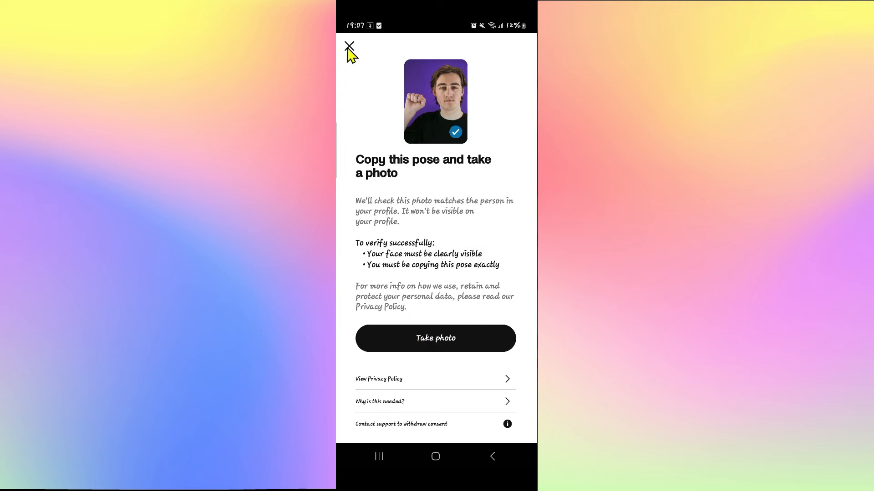
Close verification and reopen the Basic info sheet, location still Kathmandu
left_click(350, 47)
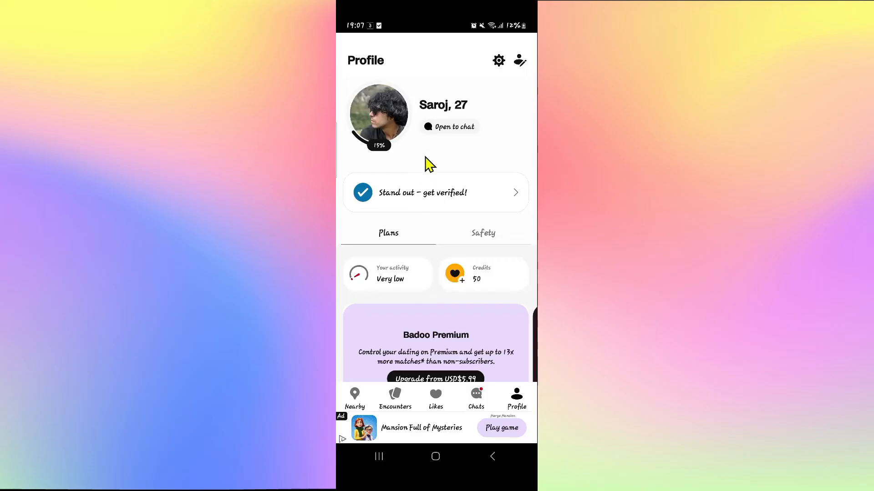
mouse_move(395, 131)
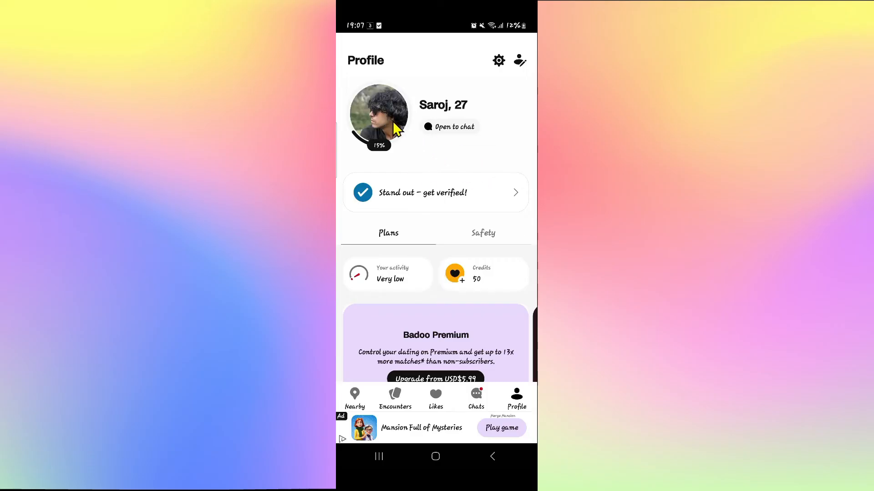
left_click(378, 115)
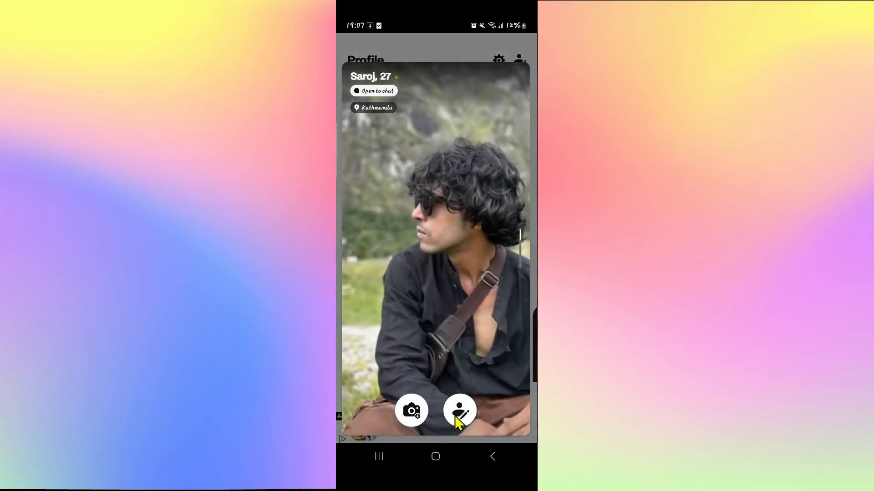
left_click(459, 410)
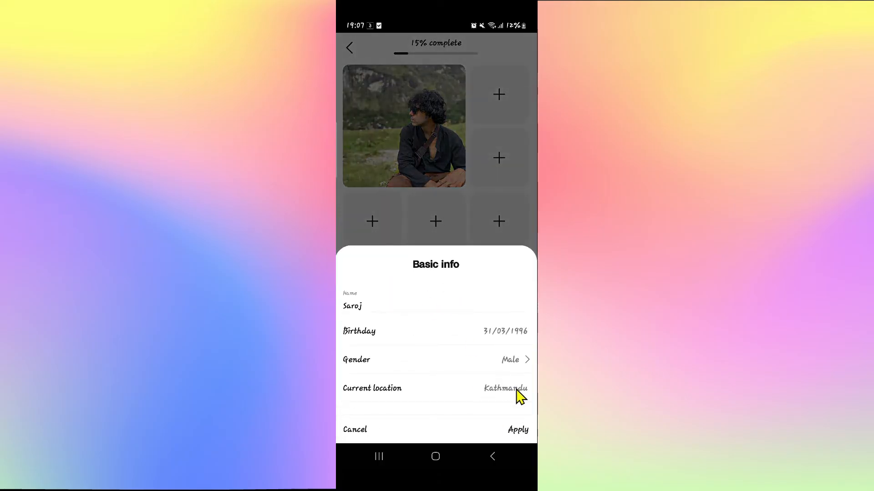
mouse_move(402, 355)
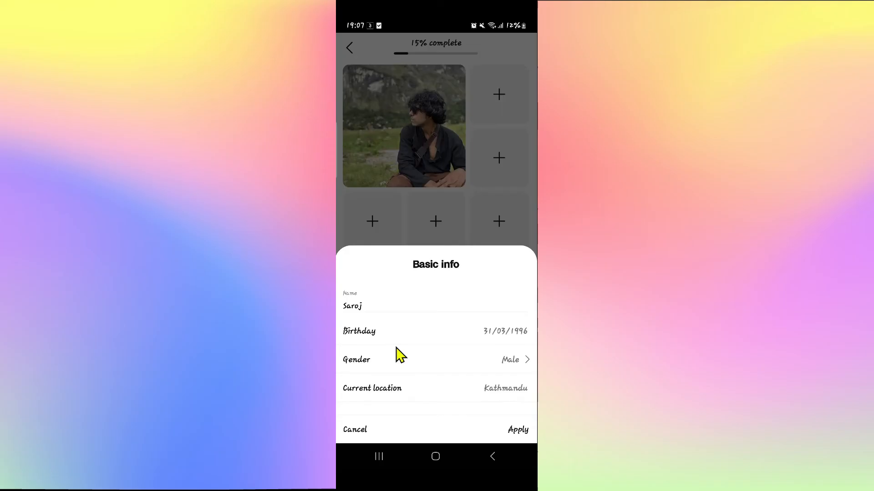
Cancel Basic info, dismiss the photo preview, and go to the home screen
left_click(517, 429)
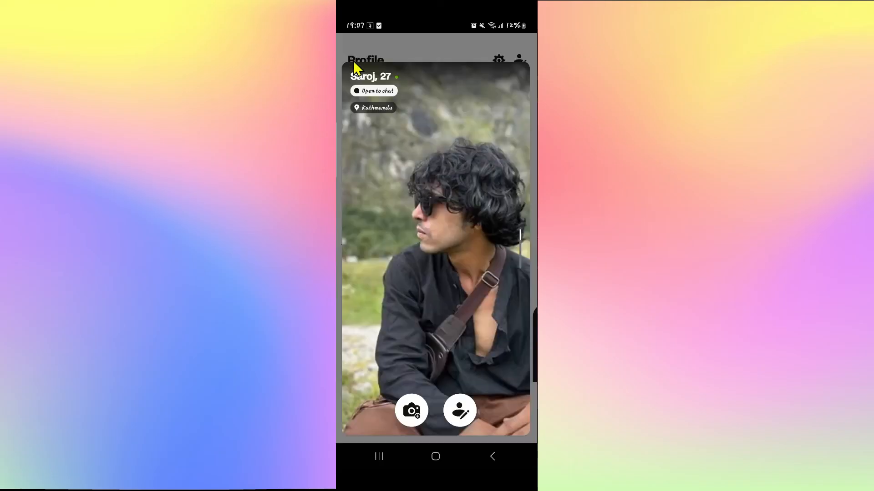
left_click(435, 456)
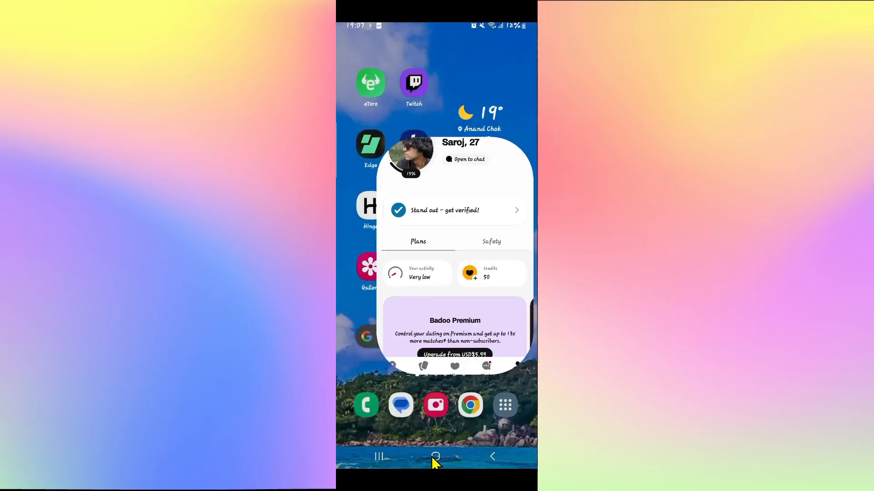
left_click(435, 456)
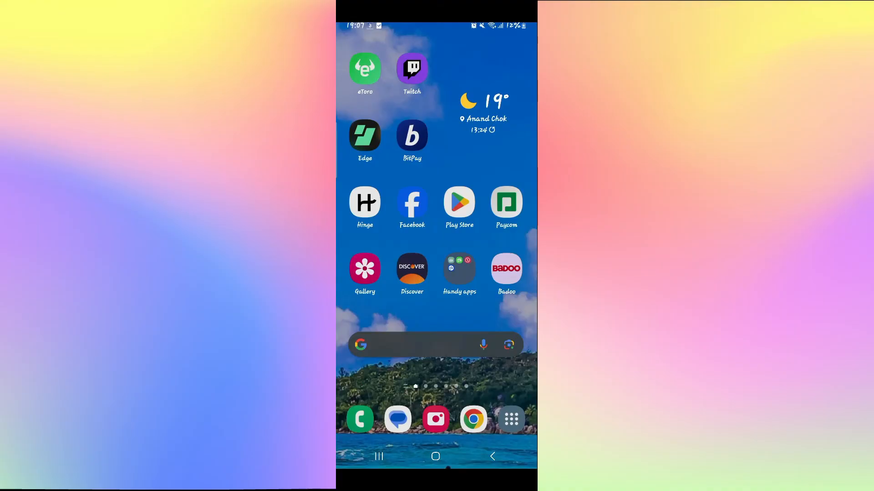